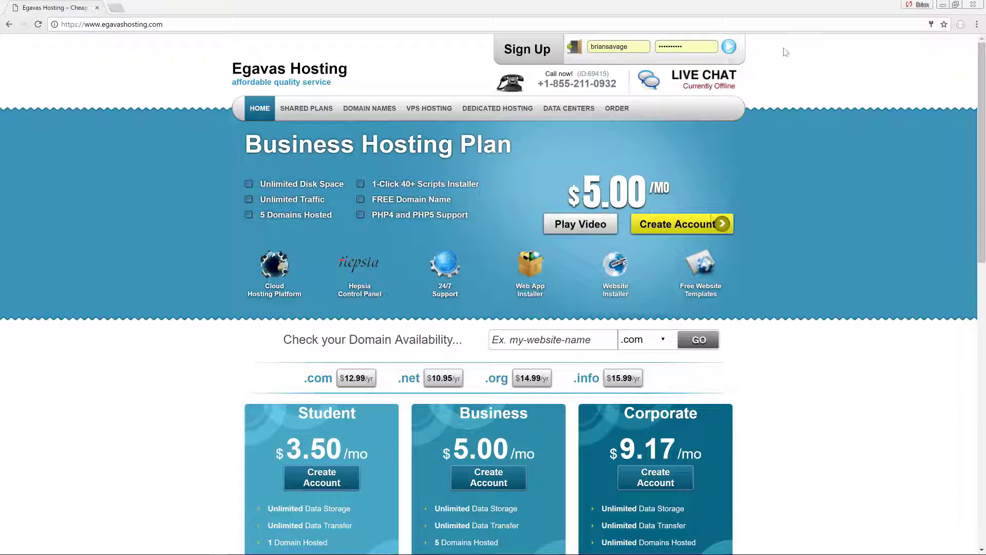
{"action": "mouse_move", "coordinate": [773, 72]}
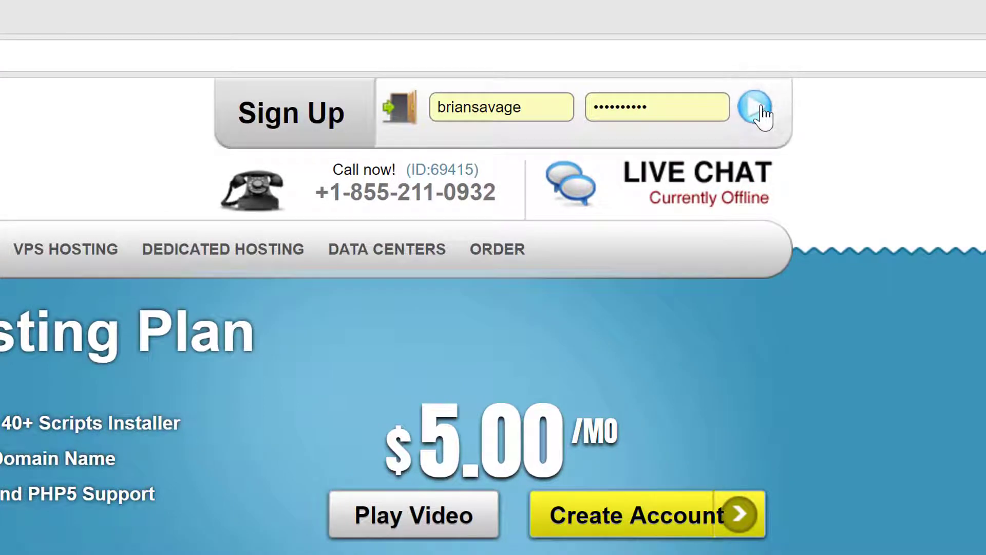
Step: Sign in with the entered username and password to reach the control panel
{"action": "left_click", "coordinate": [752, 108]}
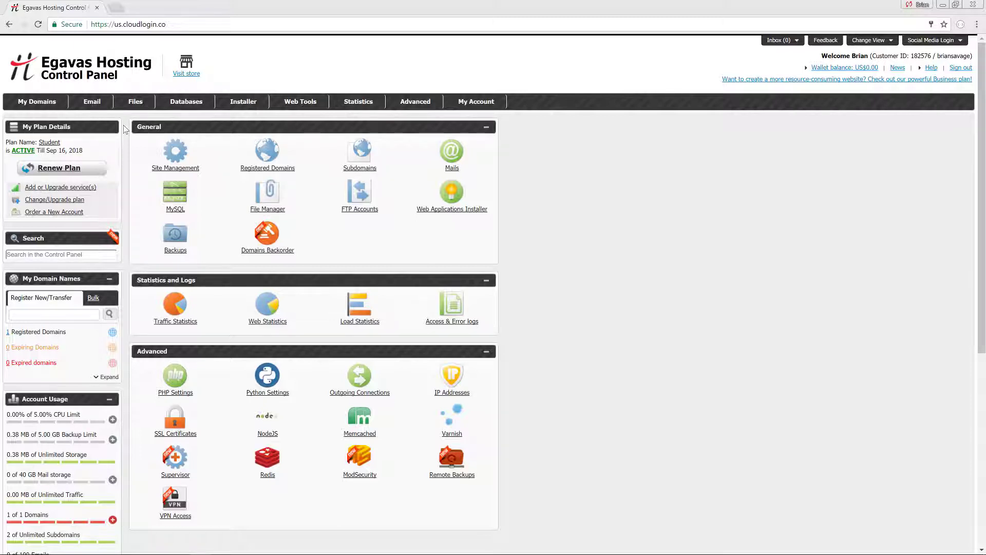
Step: Show the Hosted Domains list with inside-out-project.com via My Domains
{"action": "left_click", "coordinate": [36, 100]}
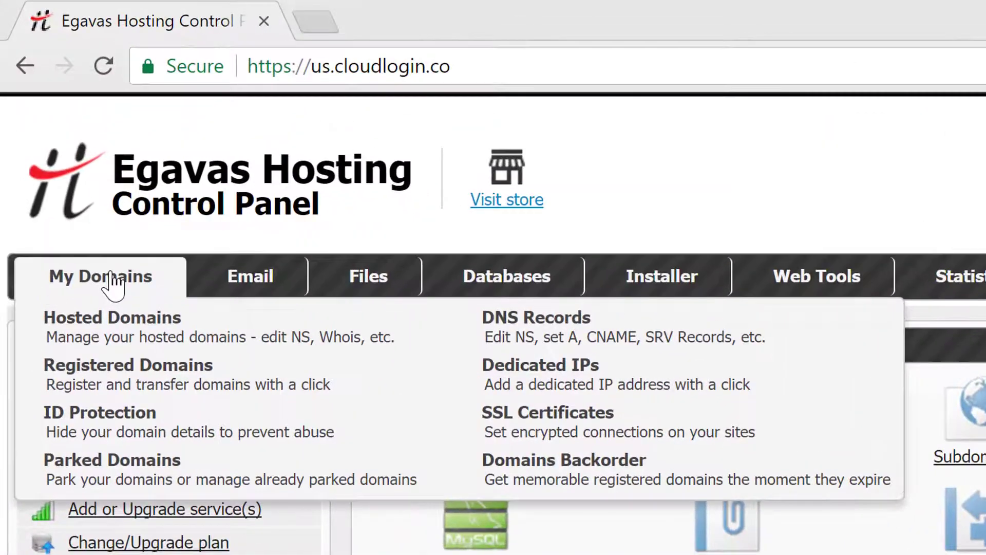
{"action": "left_click", "coordinate": [112, 325]}
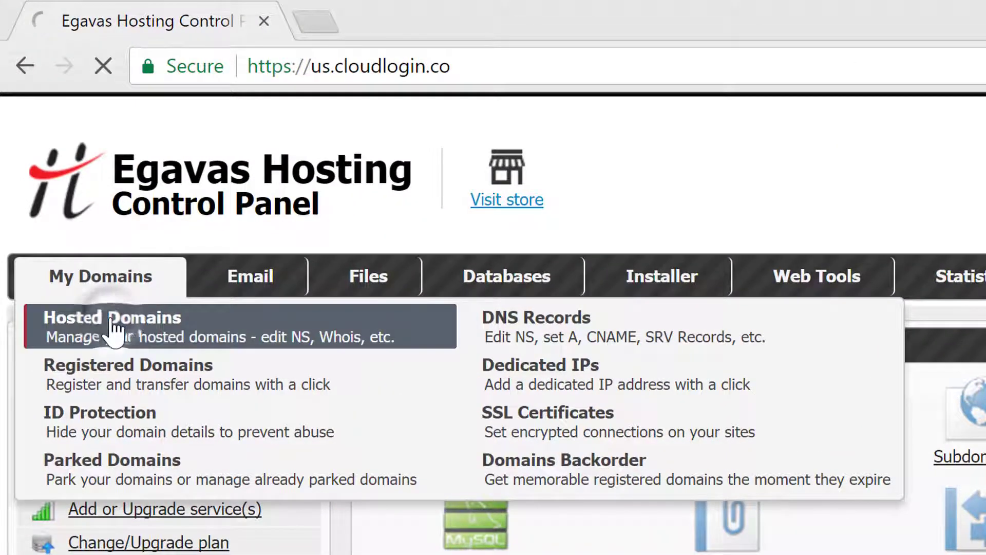
{"action": "left_click", "coordinate": [111, 317]}
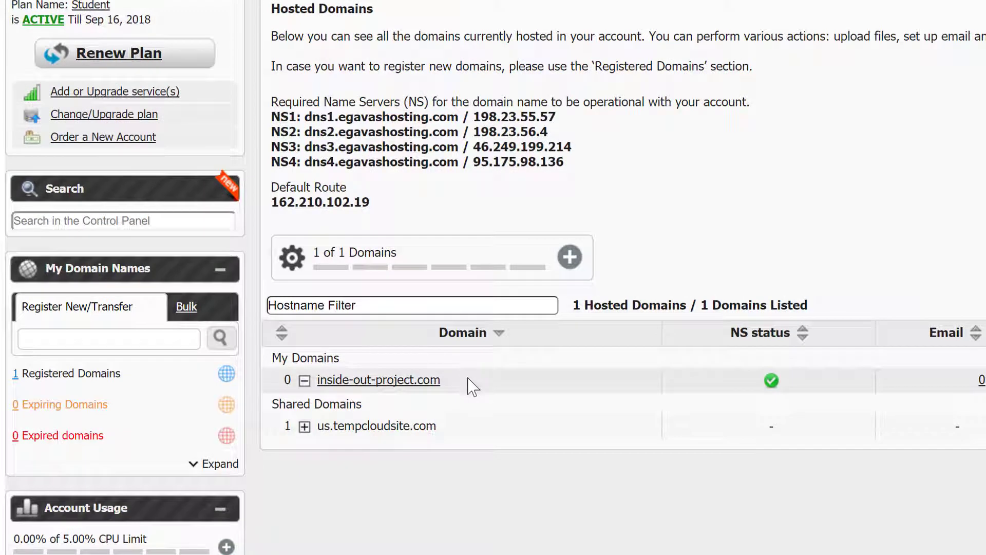
{"action": "mouse_move", "coordinate": [405, 395]}
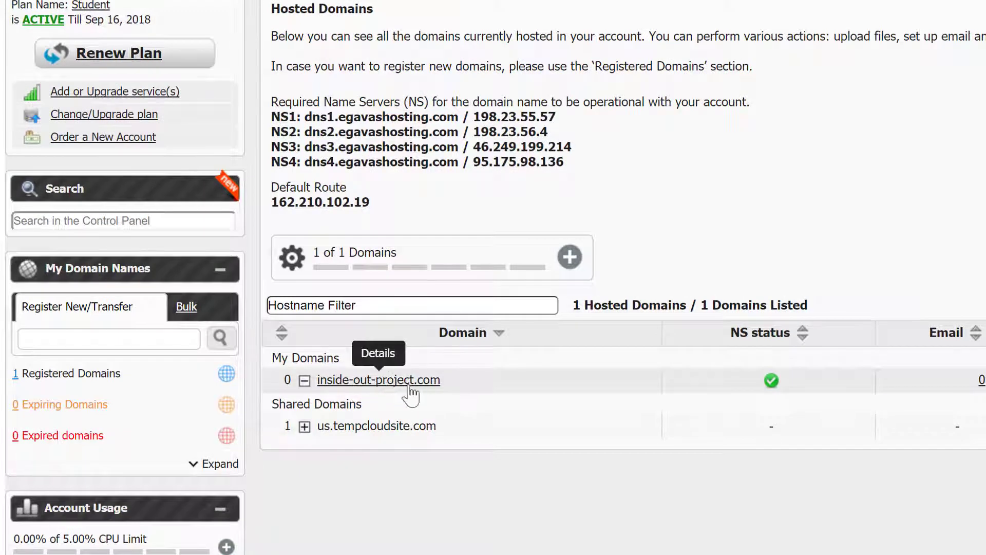
{"action": "mouse_move", "coordinate": [481, 391]}
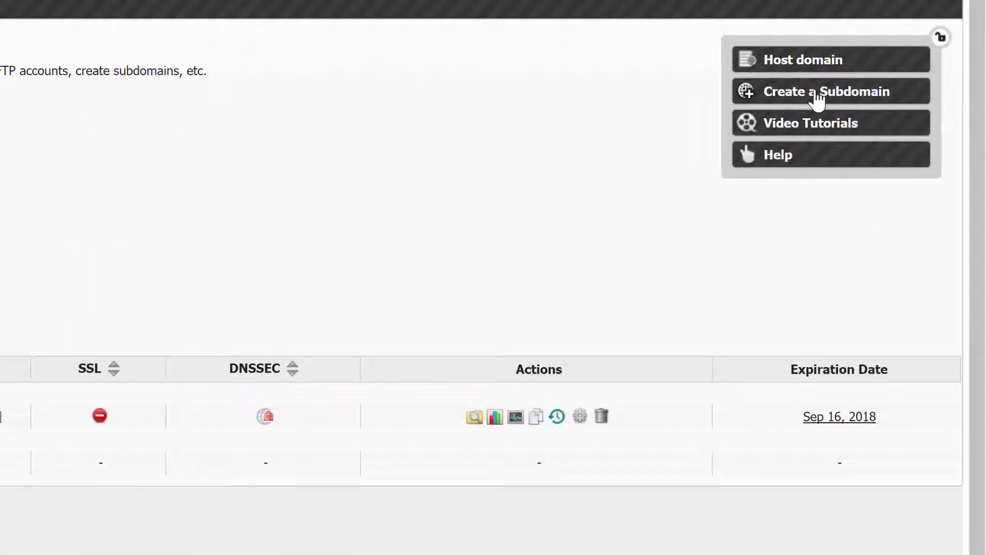
Step: Fill the Add a Host form for subdomain inside-out-html on inside-out-project.com and submit it
{"action": "left_click", "coordinate": [817, 91]}
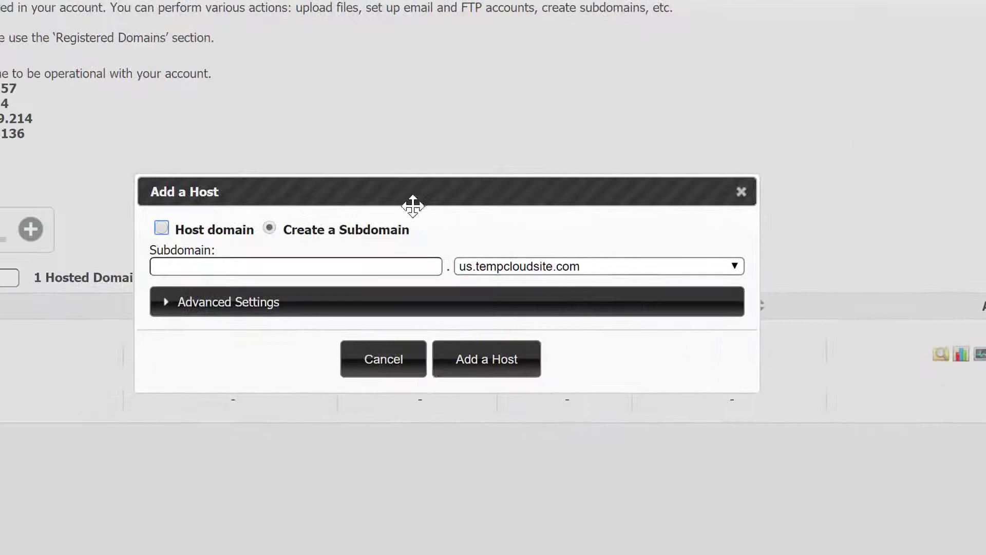
{"action": "mouse_move", "coordinate": [592, 275]}
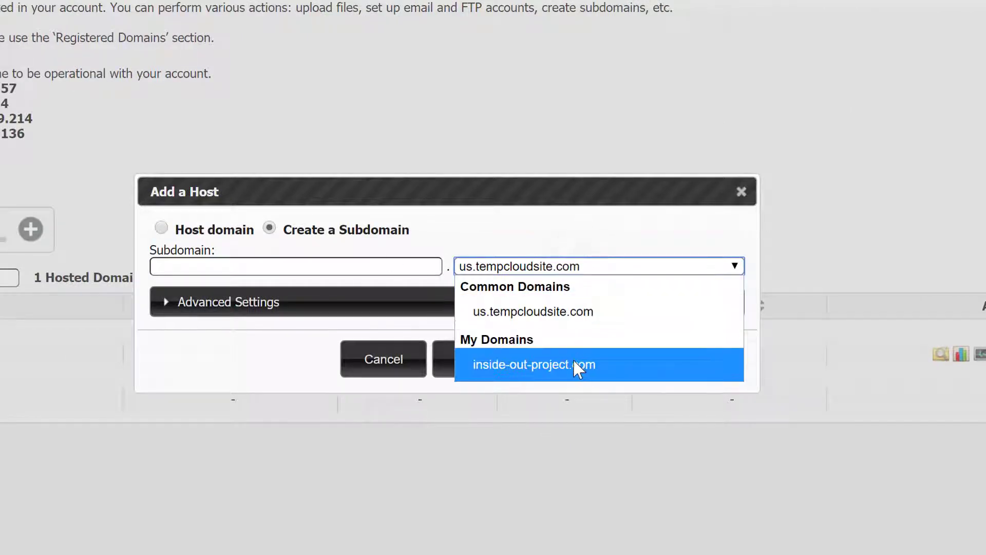
{"action": "left_click", "coordinate": [529, 364]}
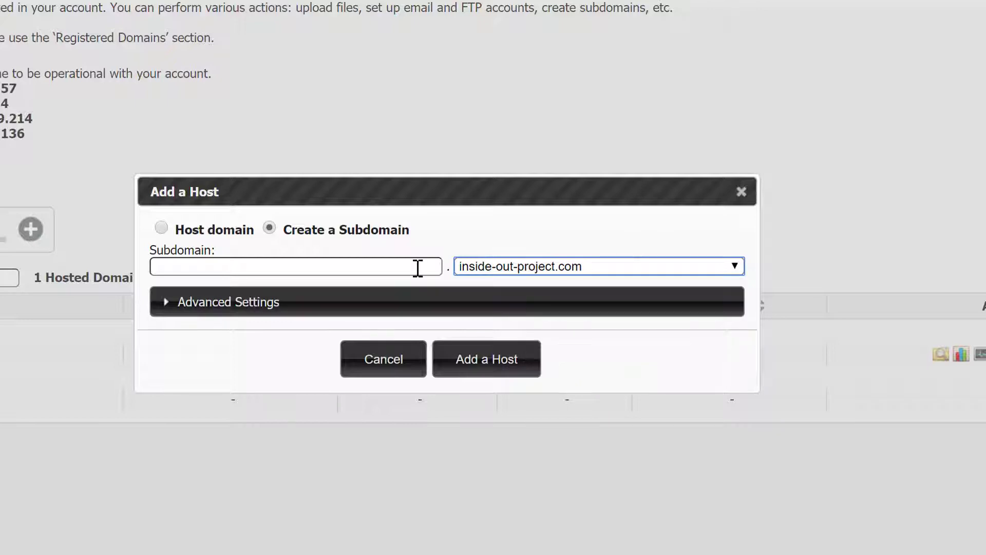
{"action": "left_click", "coordinate": [295, 267]}
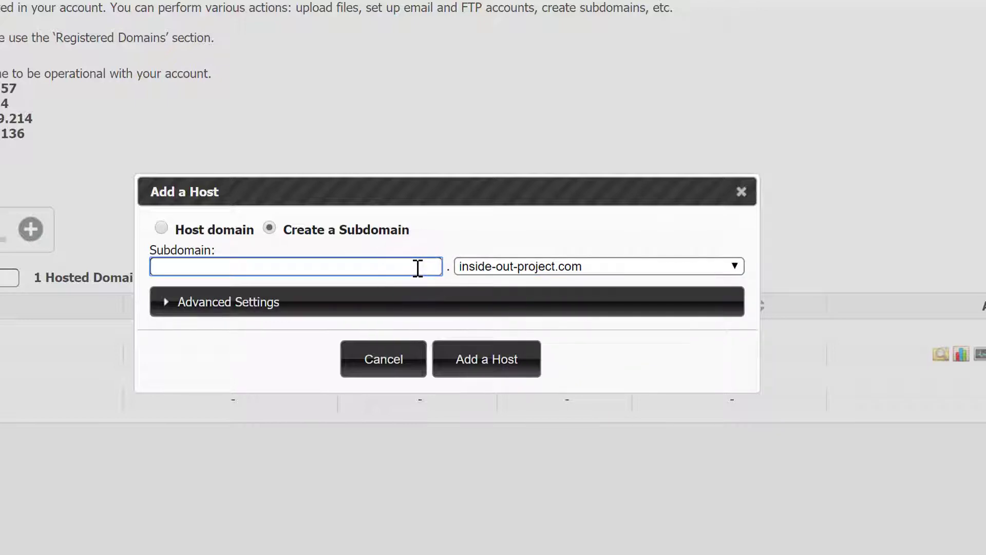
{"action": "type", "text": "inside-out-"}
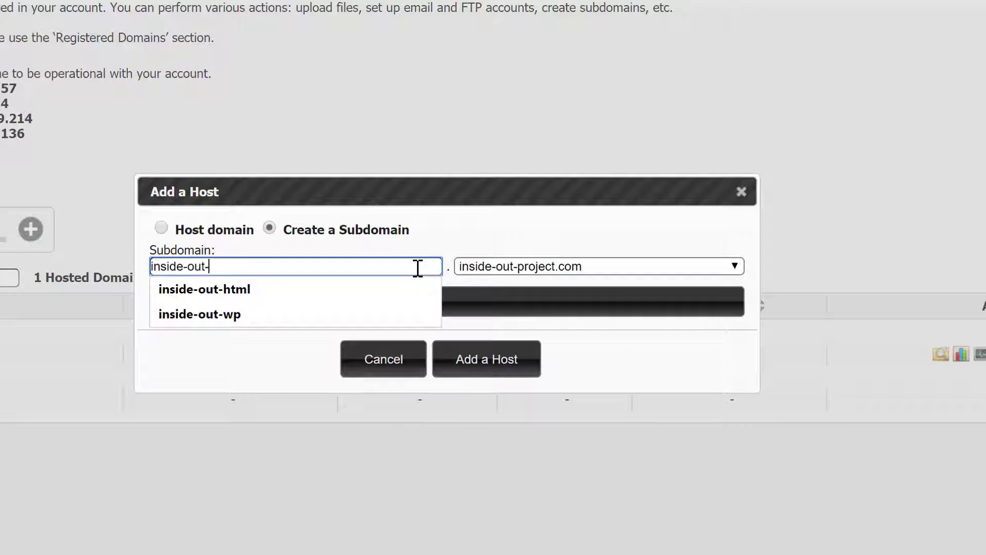
{"action": "left_click", "coordinate": [205, 289]}
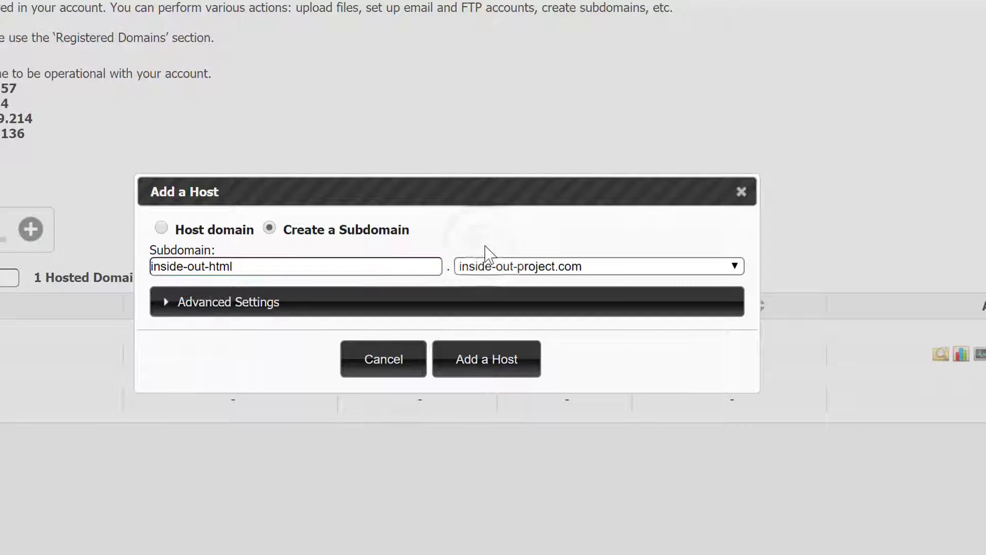
{"action": "mouse_move", "coordinate": [306, 261]}
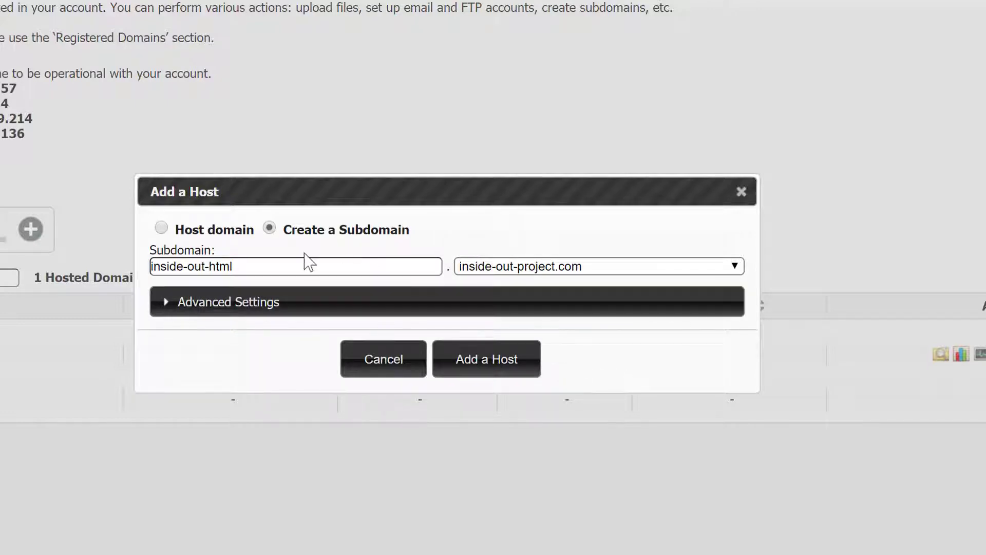
{"action": "mouse_move", "coordinate": [505, 363]}
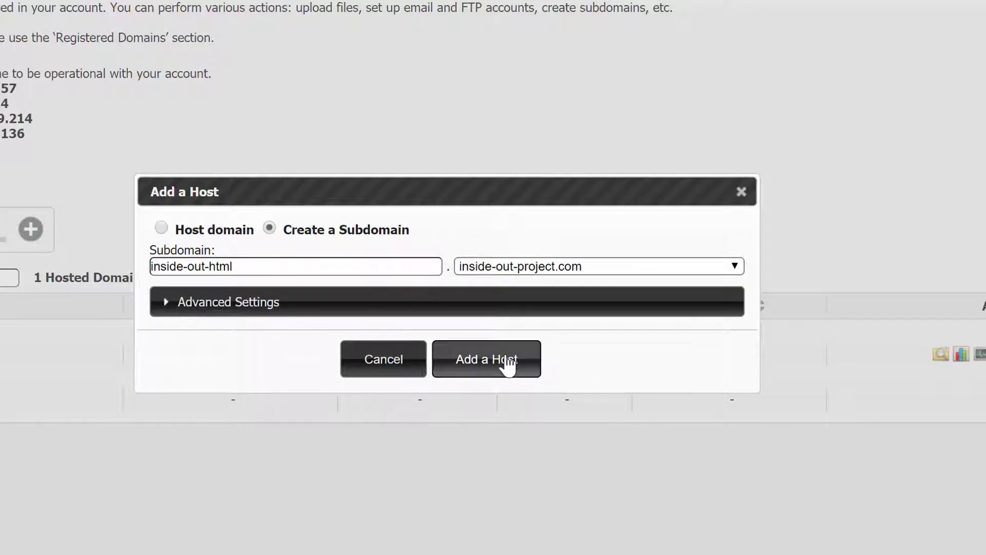
{"action": "left_click", "coordinate": [487, 360]}
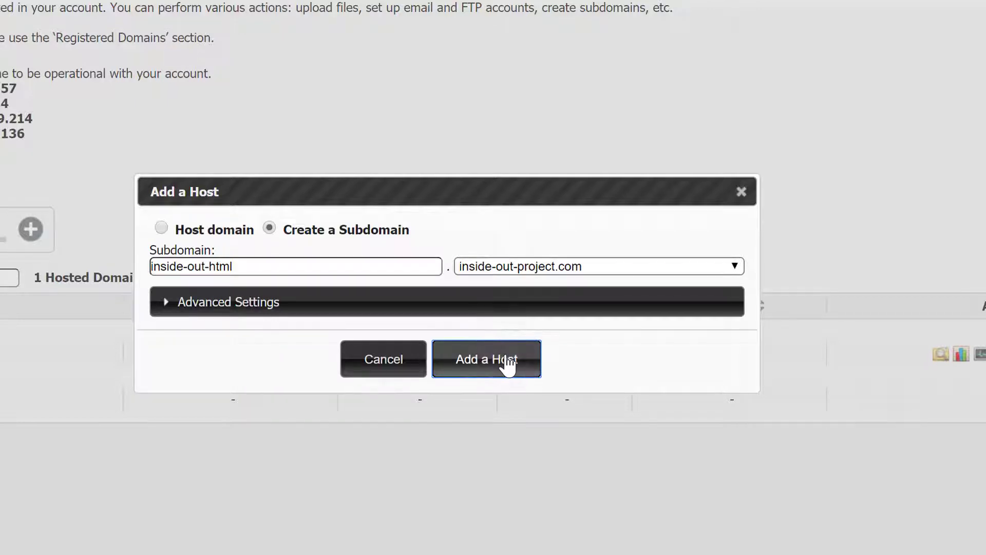
Step: Finish adding the subdomain and expand inside-out-project.com to list inside-out-html beneath it
{"action": "left_click", "coordinate": [487, 358]}
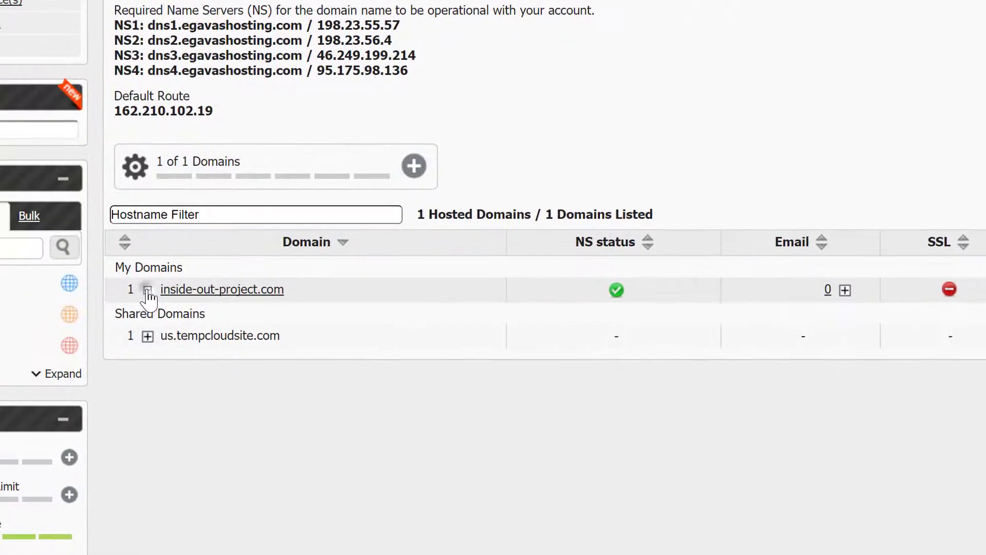
{"action": "left_click", "coordinate": [148, 289]}
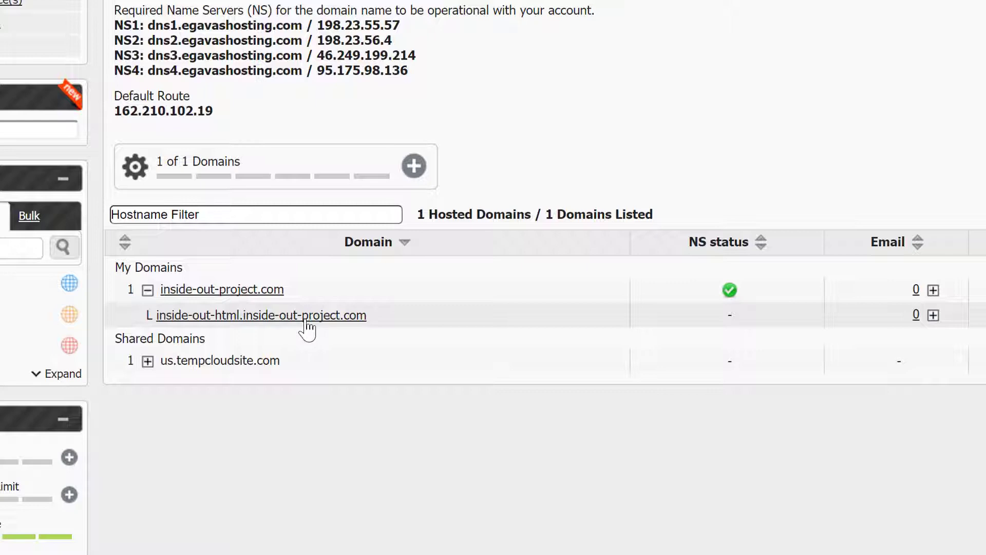
{"action": "mouse_move", "coordinate": [321, 321]}
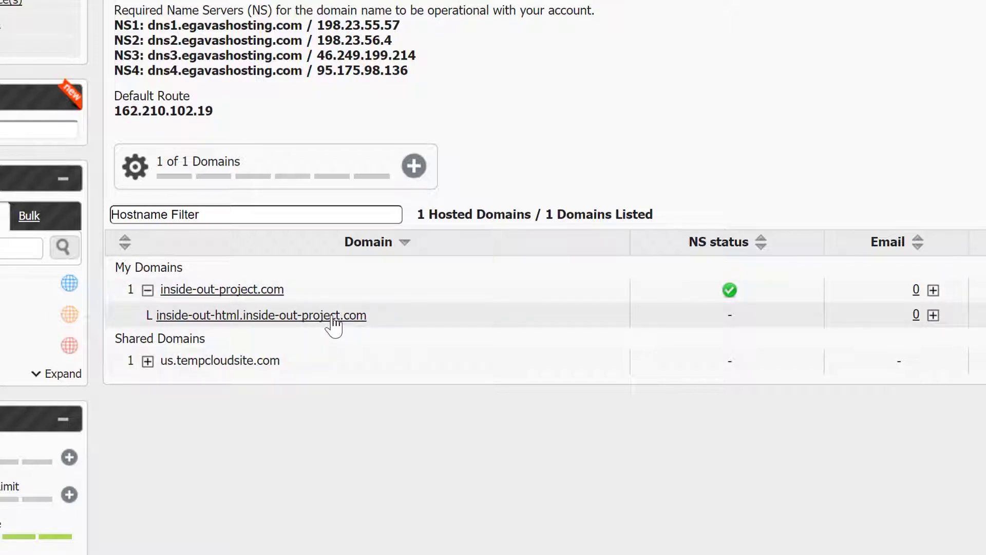
Step: Bring up the Domain Information panel for inside-out-html.inside-out-project.com
{"action": "left_click", "coordinate": [261, 315]}
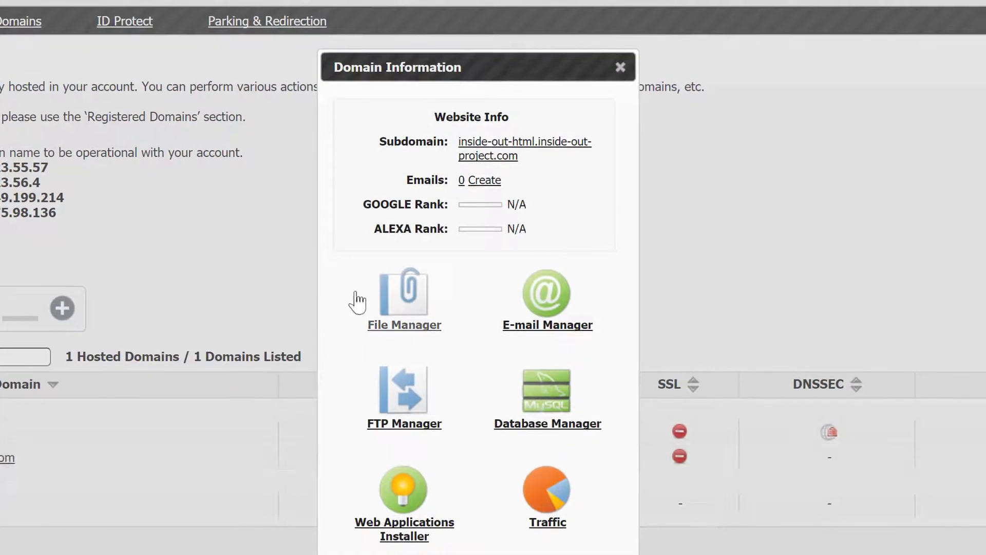
{"action": "mouse_move", "coordinate": [491, 150]}
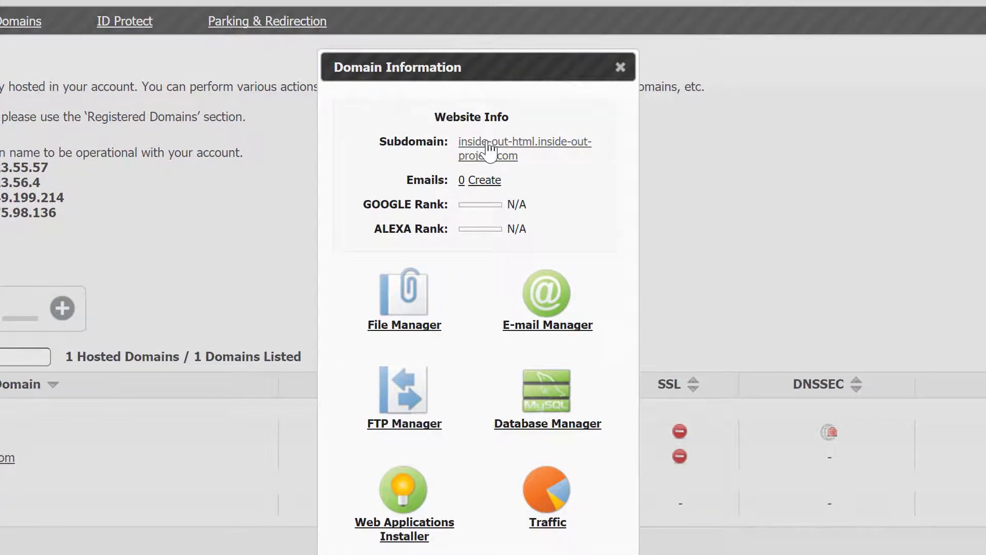
{"action": "mouse_move", "coordinate": [452, 51]}
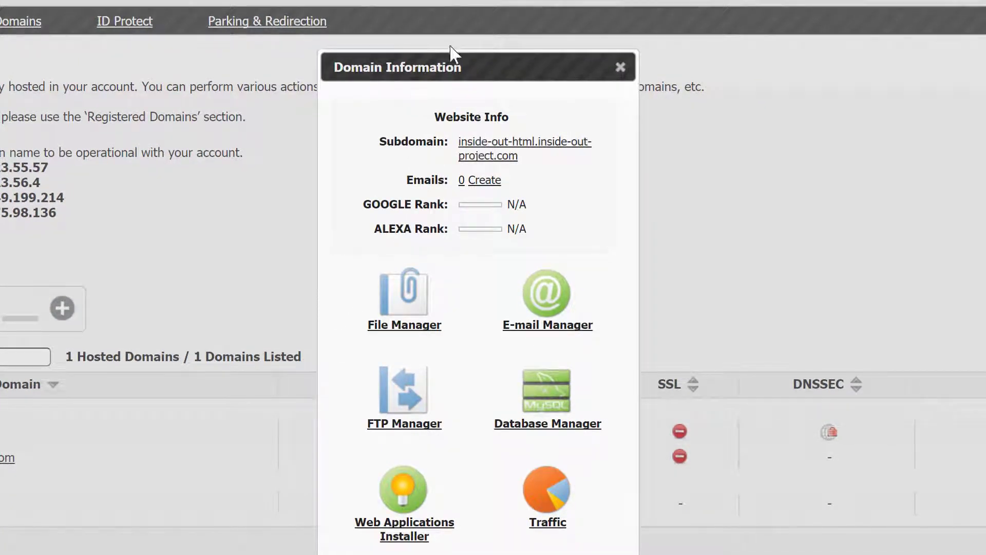
{"action": "mouse_move", "coordinate": [489, 158]}
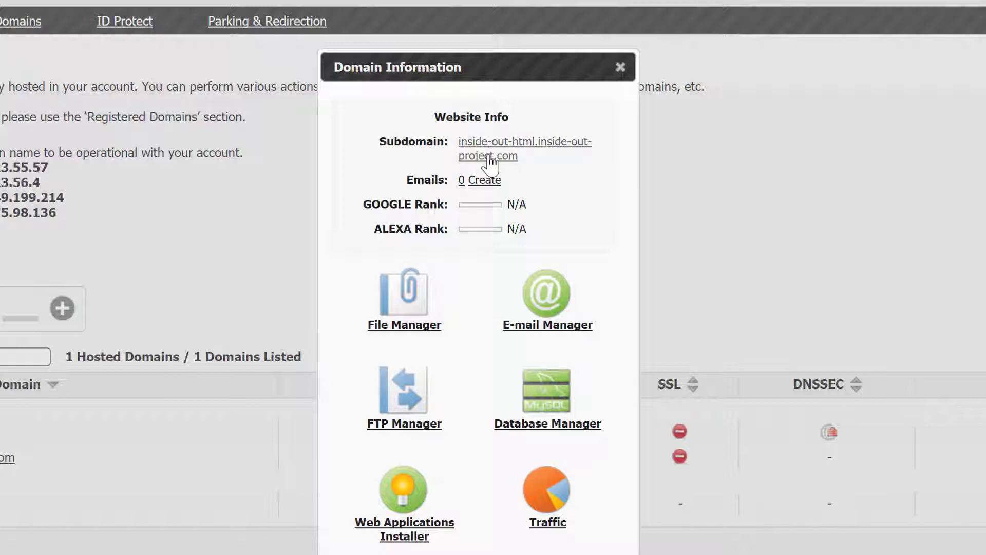
{"action": "mouse_move", "coordinate": [501, 154]}
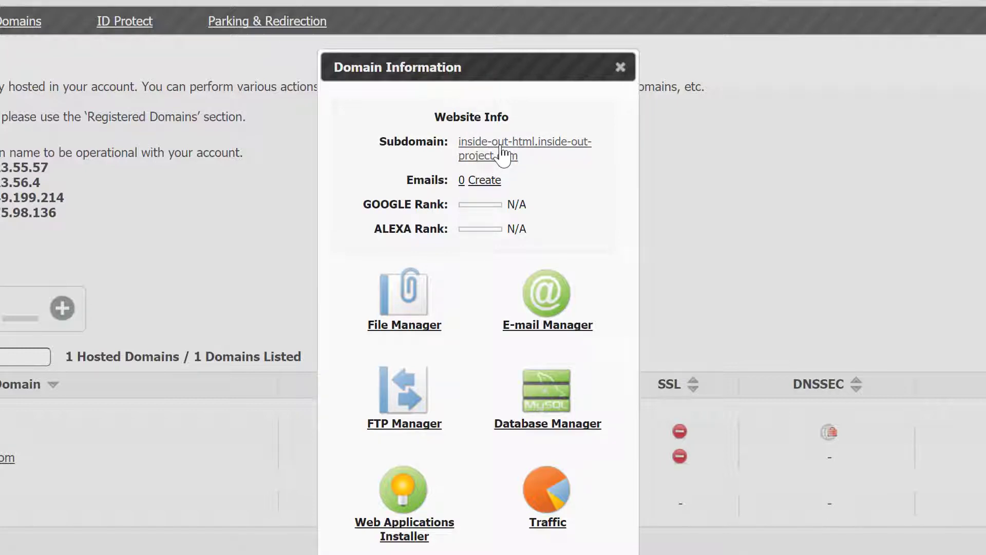
{"action": "left_click", "coordinate": [513, 149]}
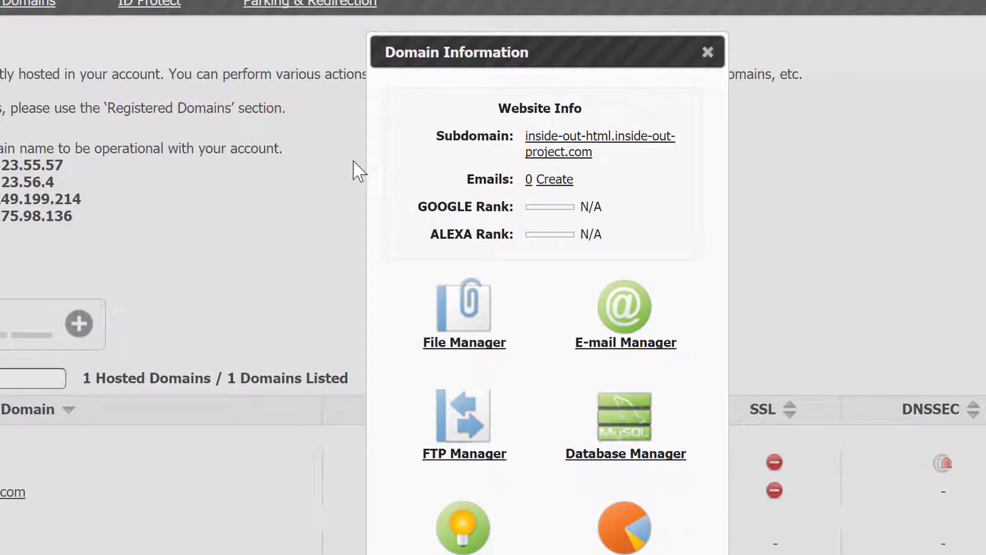
{"action": "mouse_move", "coordinate": [468, 322]}
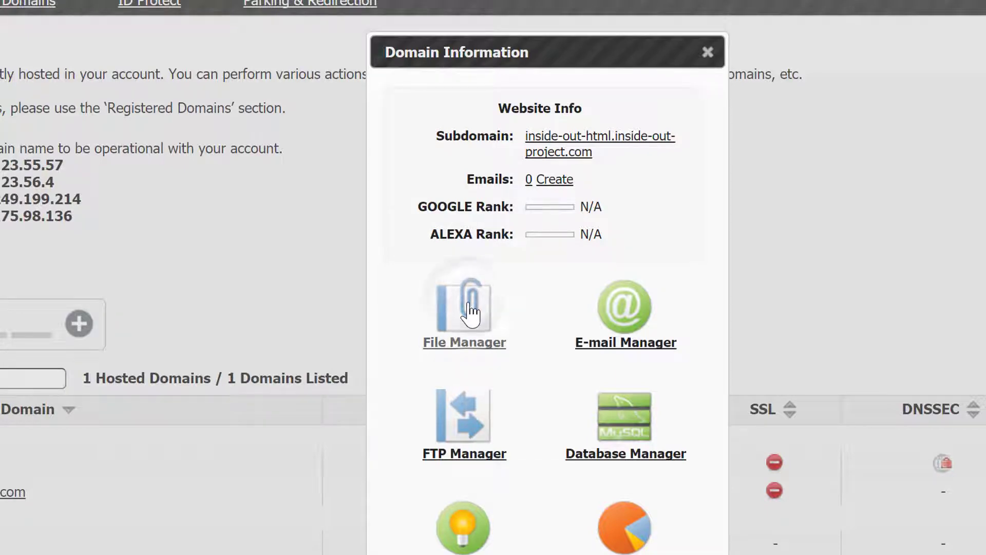
Step: Reach the File Manager at the /www folder listing both domain folders
{"action": "left_click", "coordinate": [464, 310]}
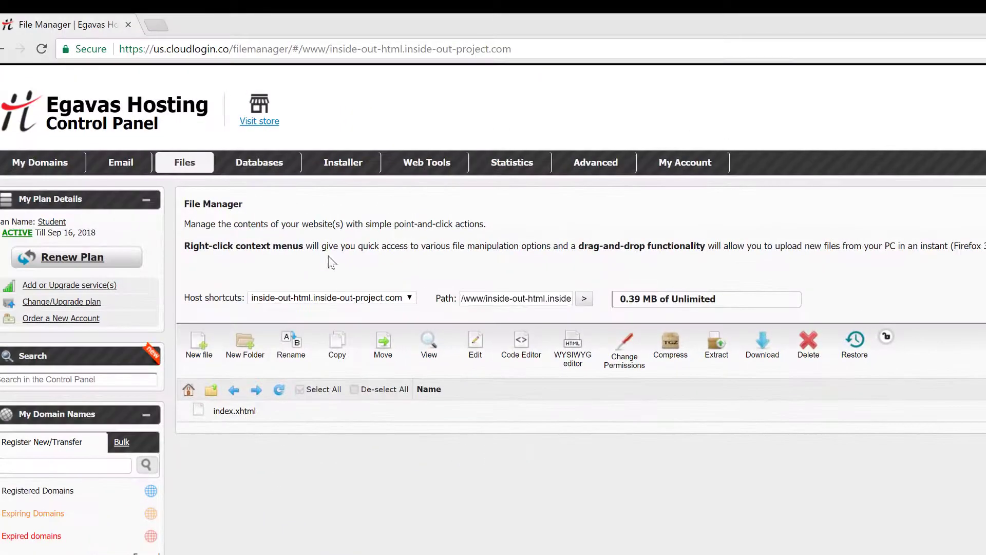
{"action": "left_click", "coordinate": [184, 162]}
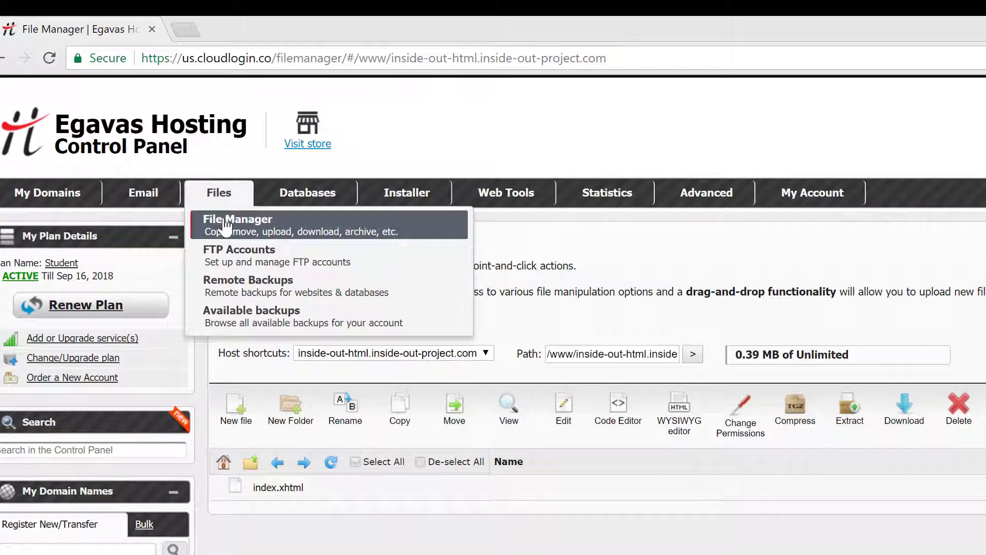
{"action": "left_click", "coordinate": [236, 219]}
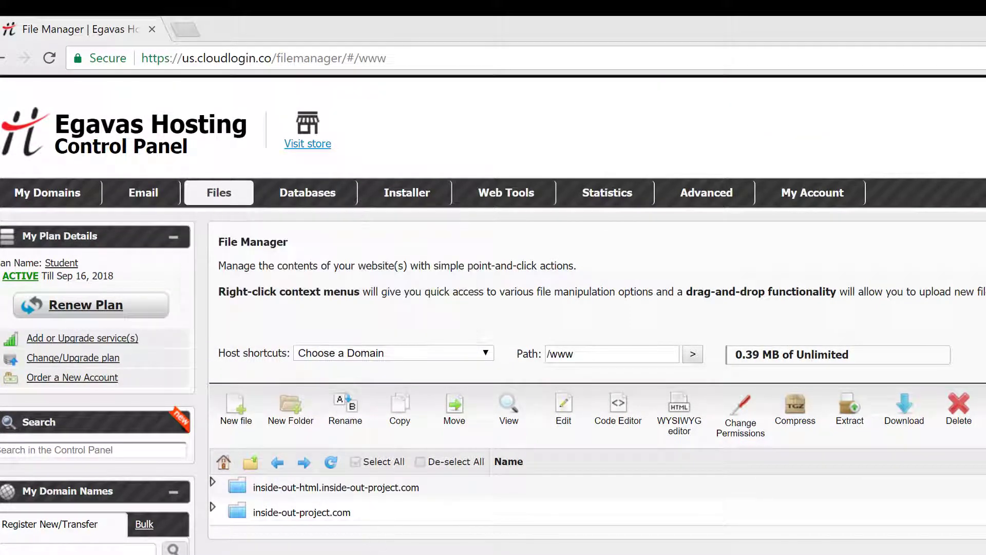
{"action": "mouse_move", "coordinate": [314, 511]}
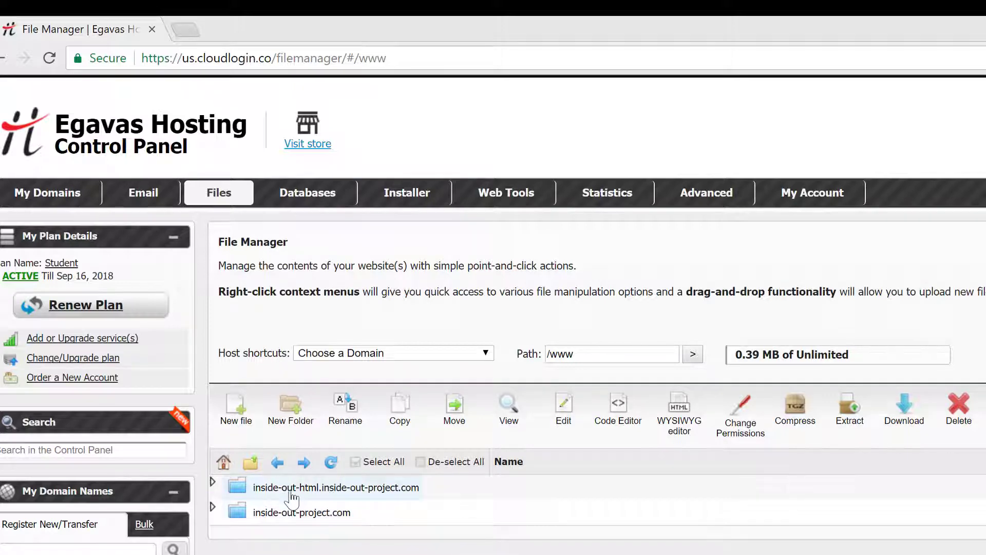
{"action": "mouse_move", "coordinate": [296, 495]}
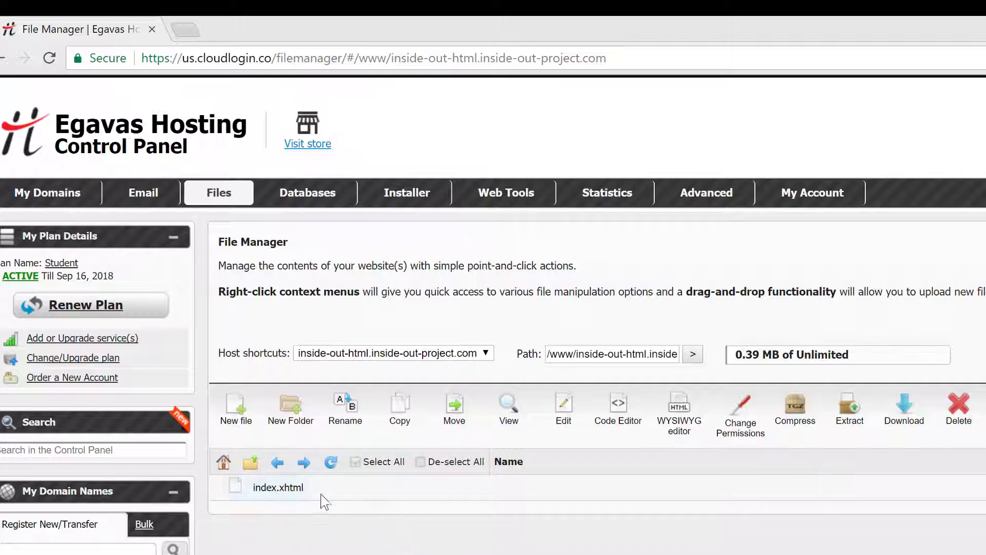
{"action": "mouse_move", "coordinate": [368, 522]}
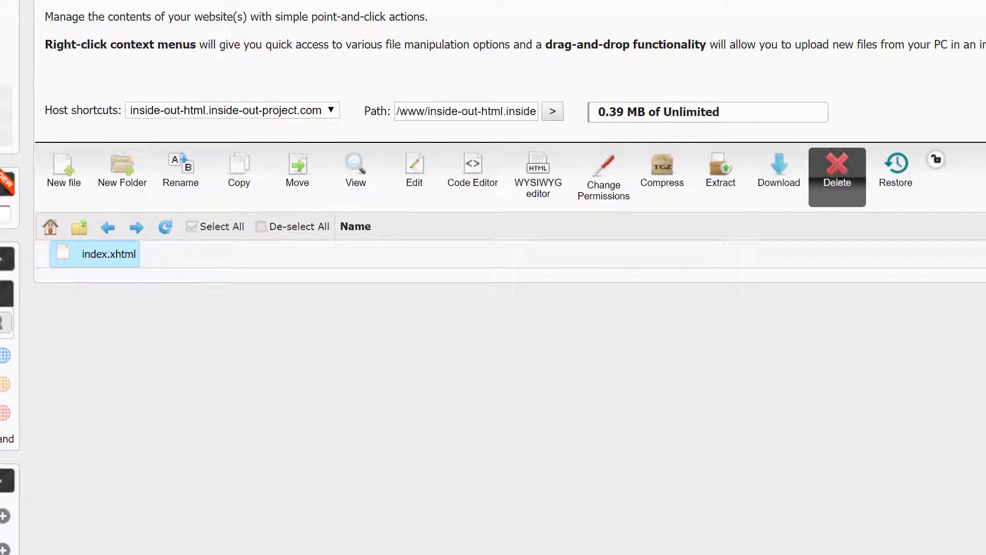
Step: Delete index.xhtml, leaving the inside-out-html subdomain folder empty
{"action": "left_click", "coordinate": [836, 169]}
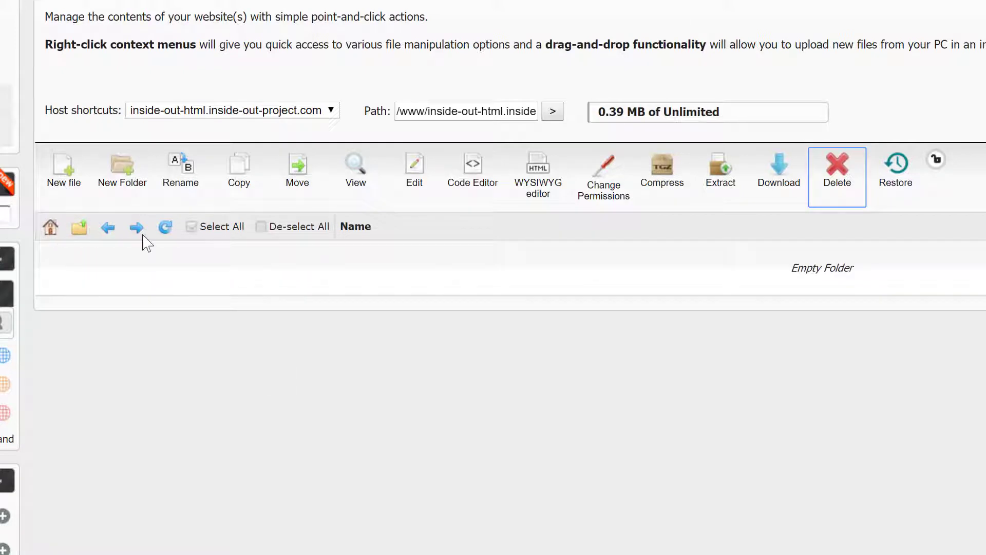
Step: Create a new empty file named index.html in the subdomain folder
{"action": "left_click", "coordinate": [63, 170]}
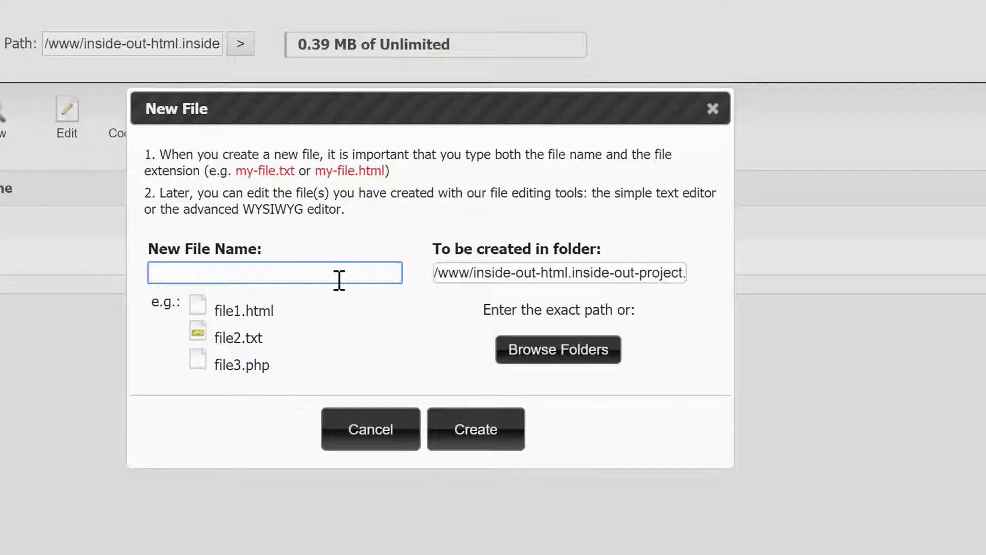
{"action": "type", "text": "index.html"}
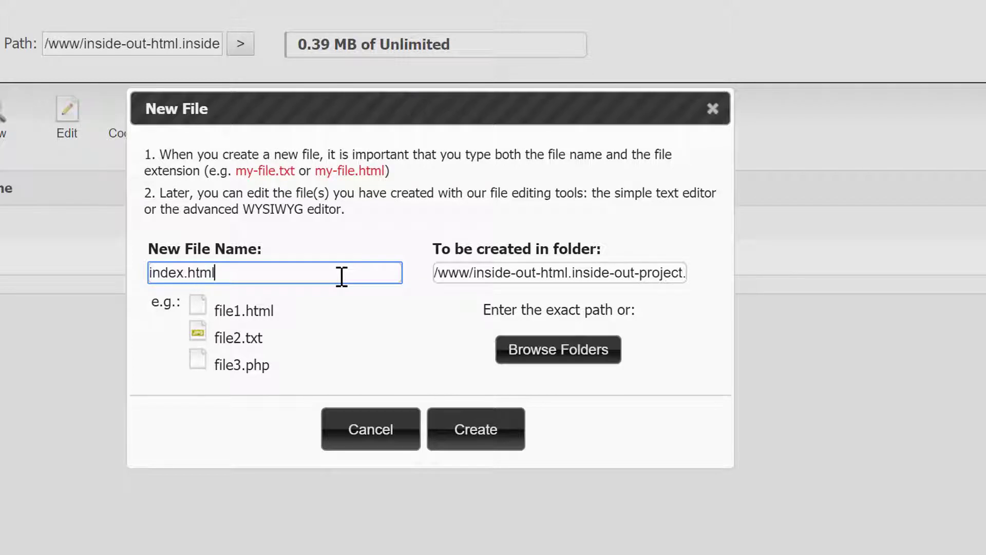
{"action": "mouse_move", "coordinate": [509, 419]}
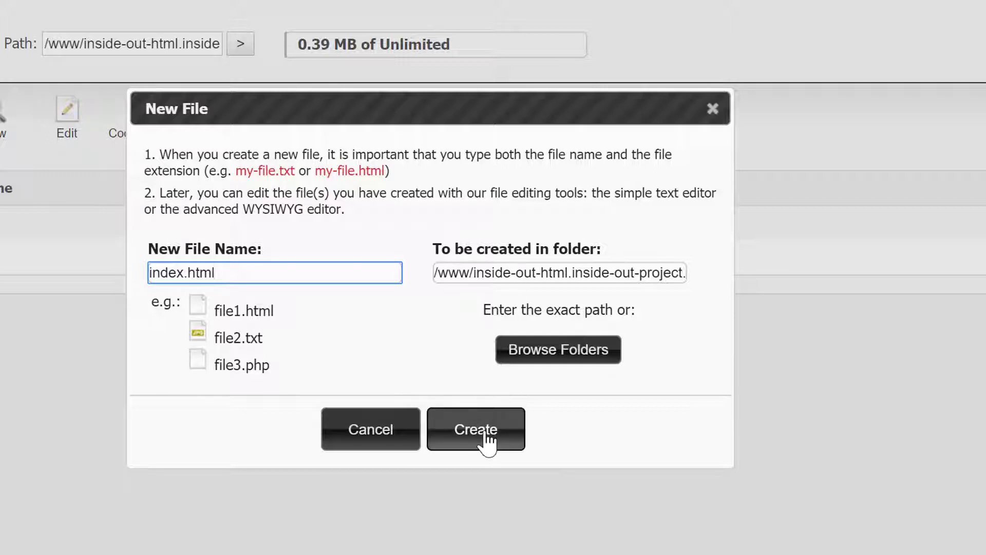
{"action": "left_click", "coordinate": [474, 429]}
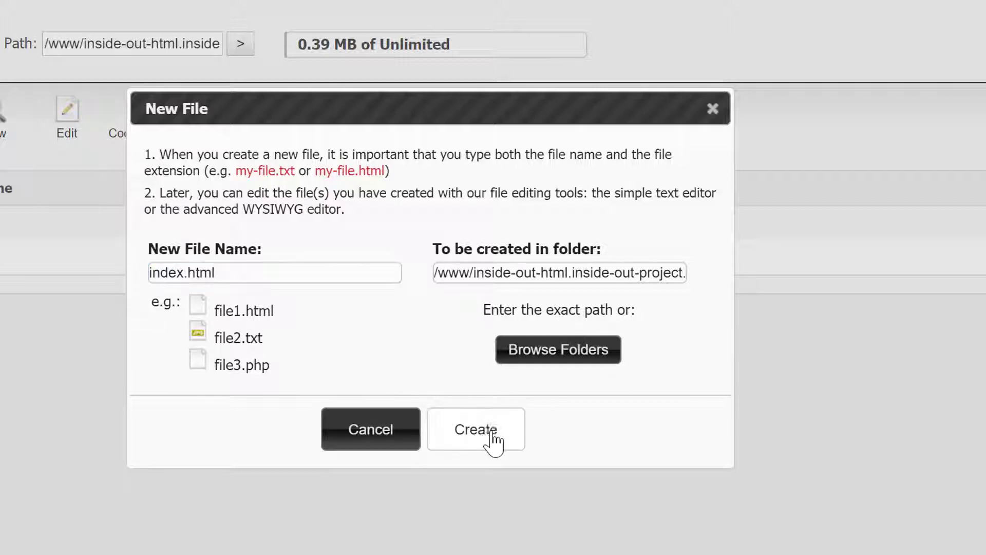
{"action": "left_click", "coordinate": [475, 429]}
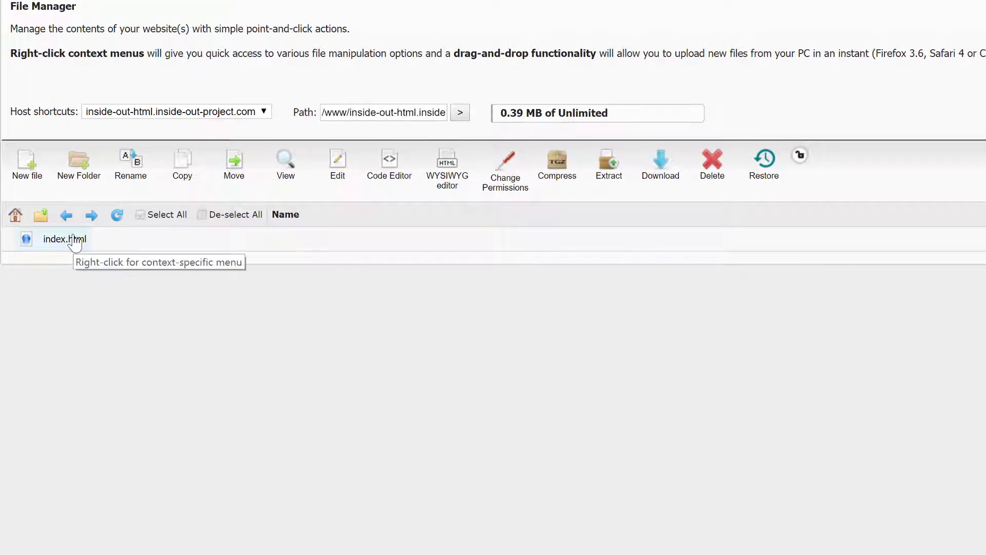
Step: Edit index.html in the Code Editor to contain 'inside out html' and save it
{"action": "left_click", "coordinate": [63, 238]}
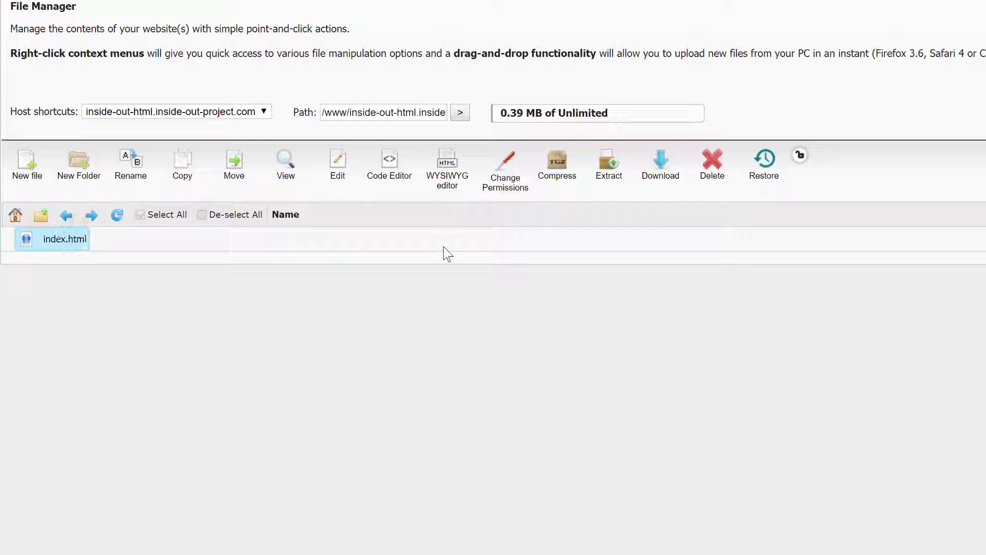
{"action": "mouse_move", "coordinate": [403, 169]}
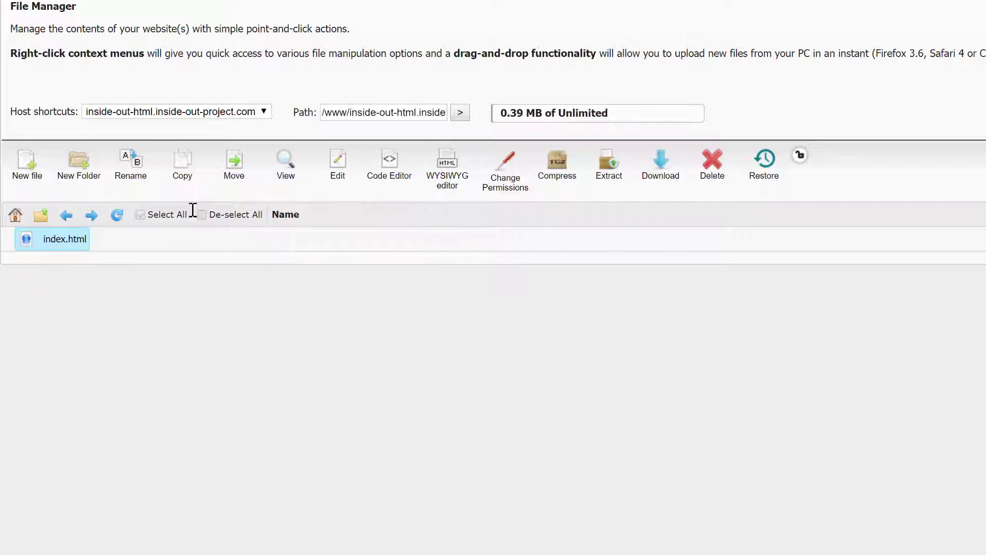
{"action": "left_click", "coordinate": [389, 159]}
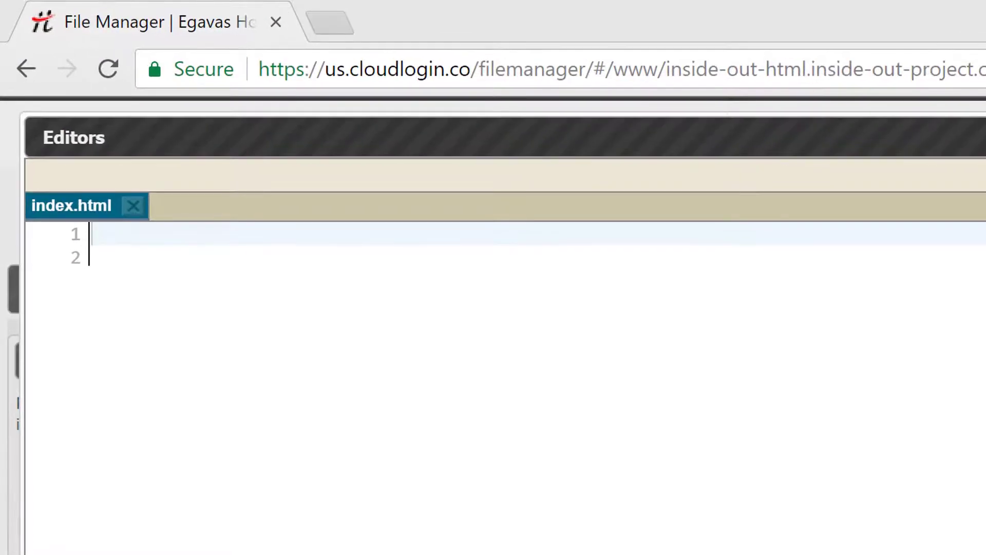
{"action": "type", "text": "inside out"}
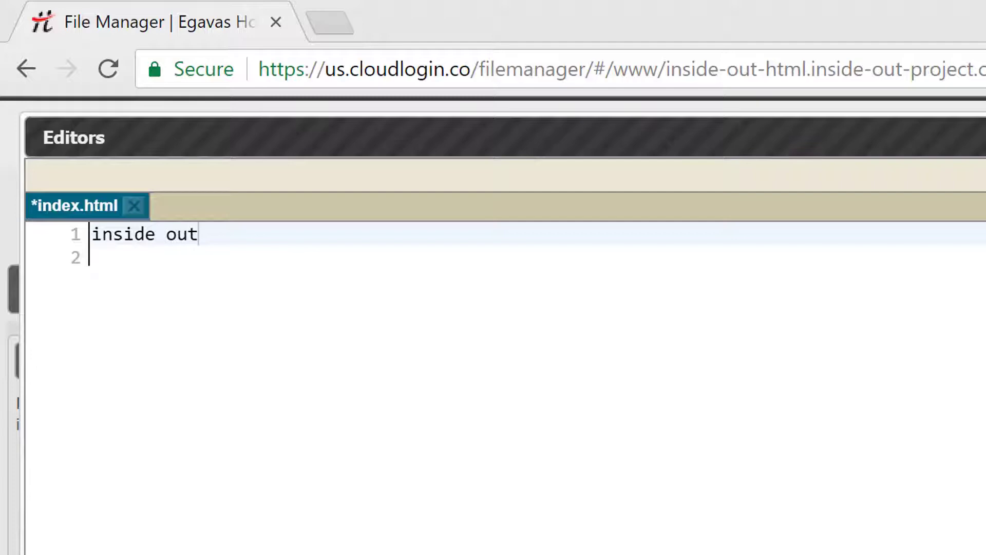
{"action": "type", "text": "html"}
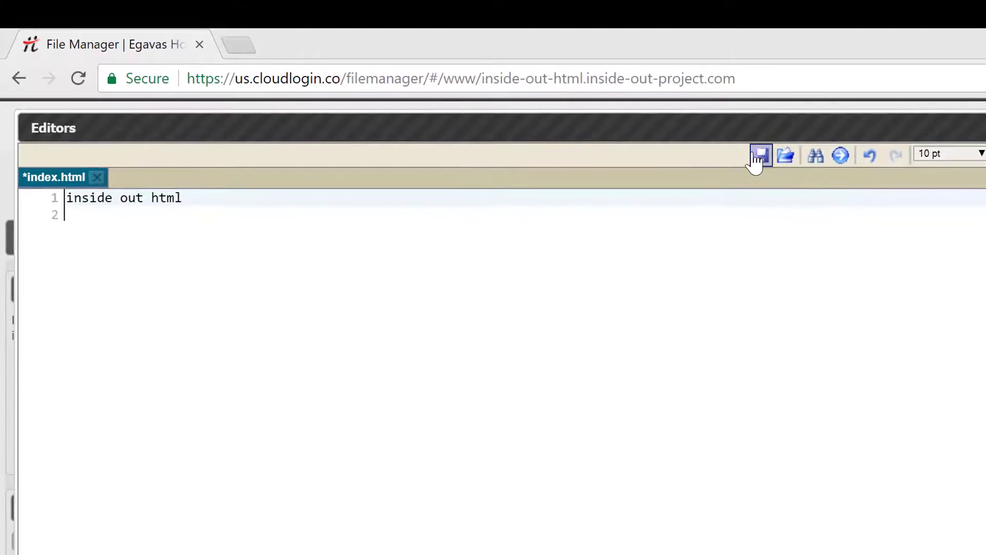
{"action": "left_click", "coordinate": [761, 154]}
{"action": "type", "text": "inside-out-html.raccreallife"}
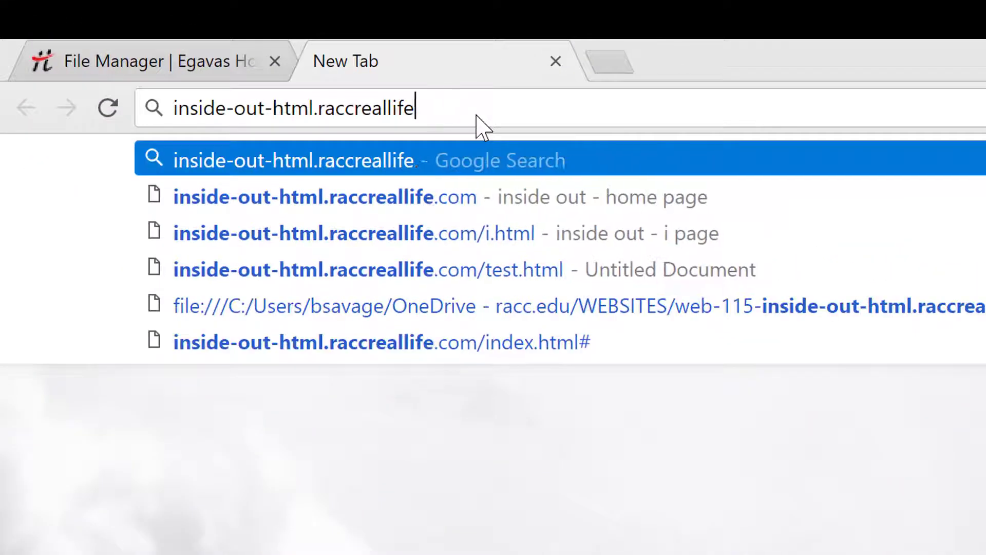
Step: Load inside-out-html.inside-out-project.com showing 'inside out html', then close that tab
{"action": "key", "text": "Backspace"}
{"action": "type", "text": "inside-out-project.com"}
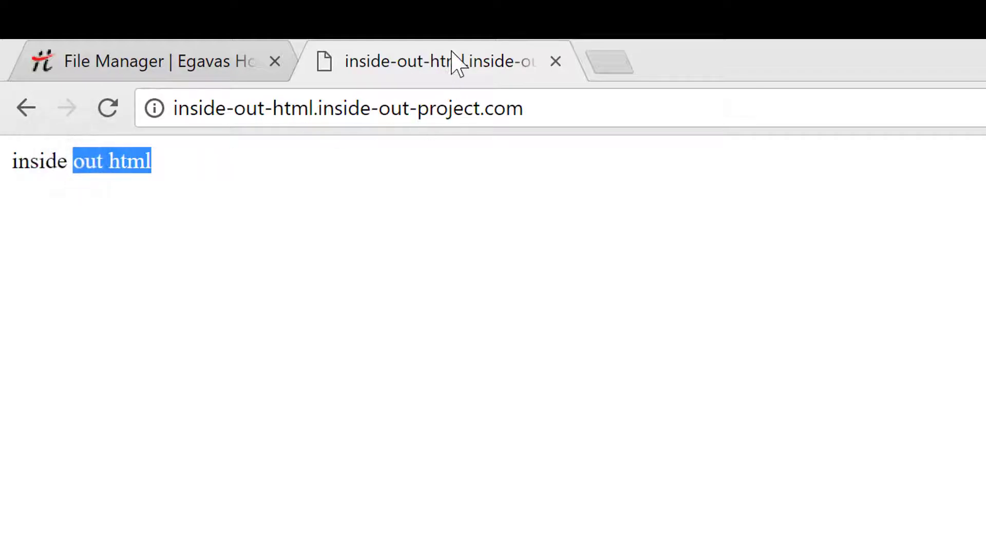
{"action": "mouse_move", "coordinate": [547, 73]}
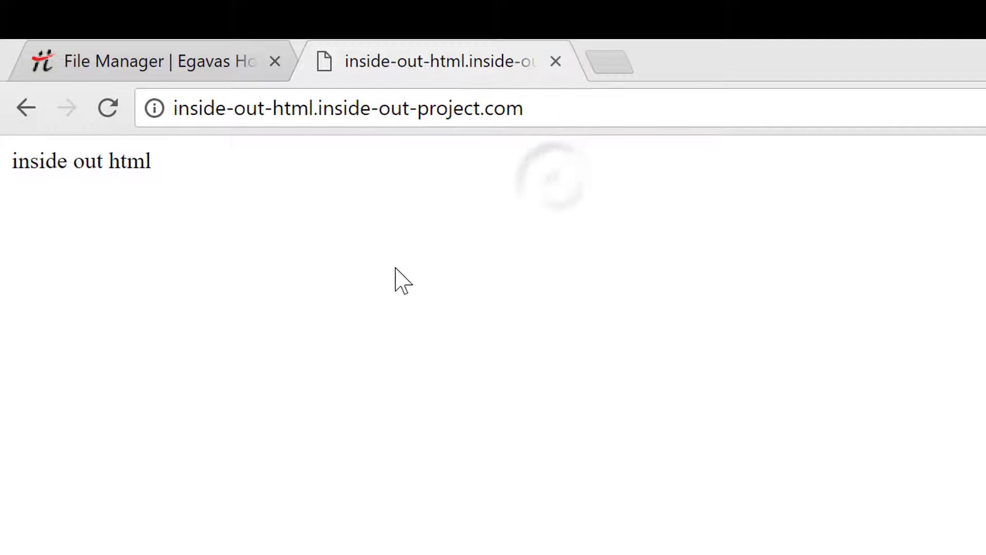
{"action": "left_click", "coordinate": [345, 108]}
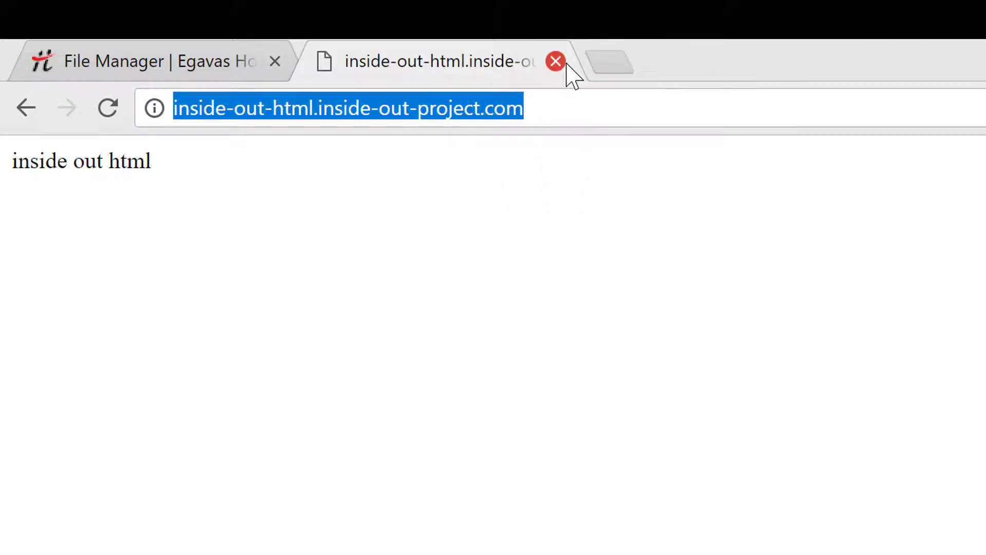
{"action": "mouse_move", "coordinate": [556, 67]}
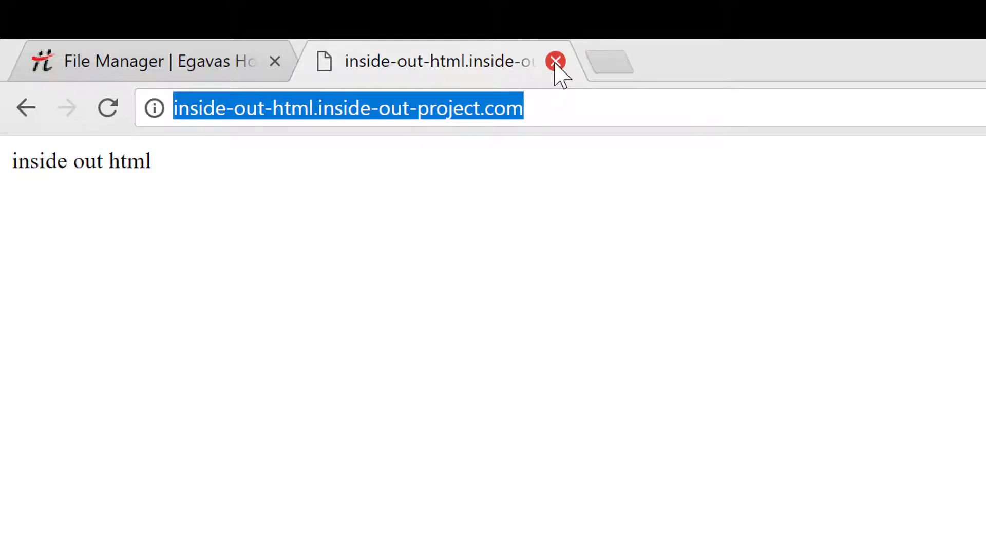
{"action": "left_click", "coordinate": [555, 60]}
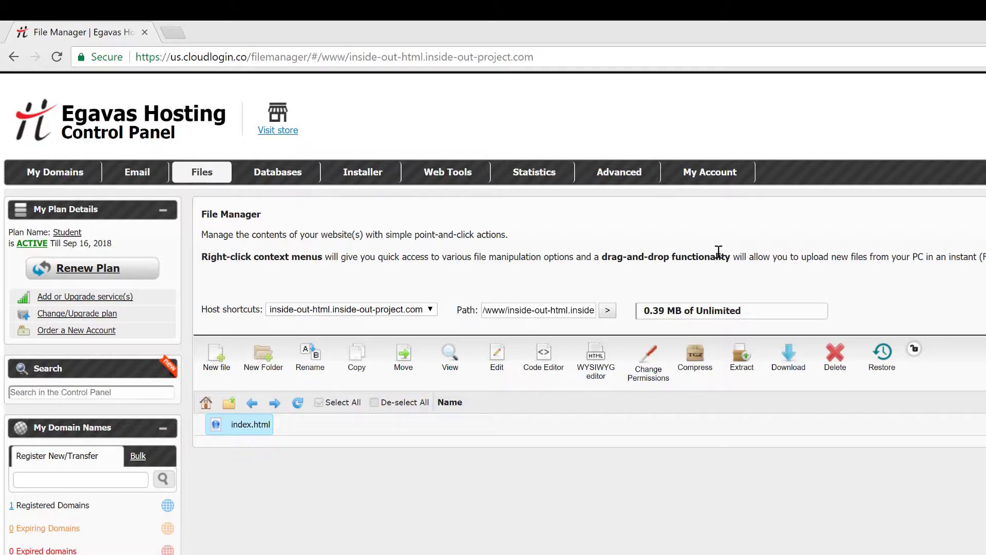
{"action": "mouse_move", "coordinate": [662, 246]}
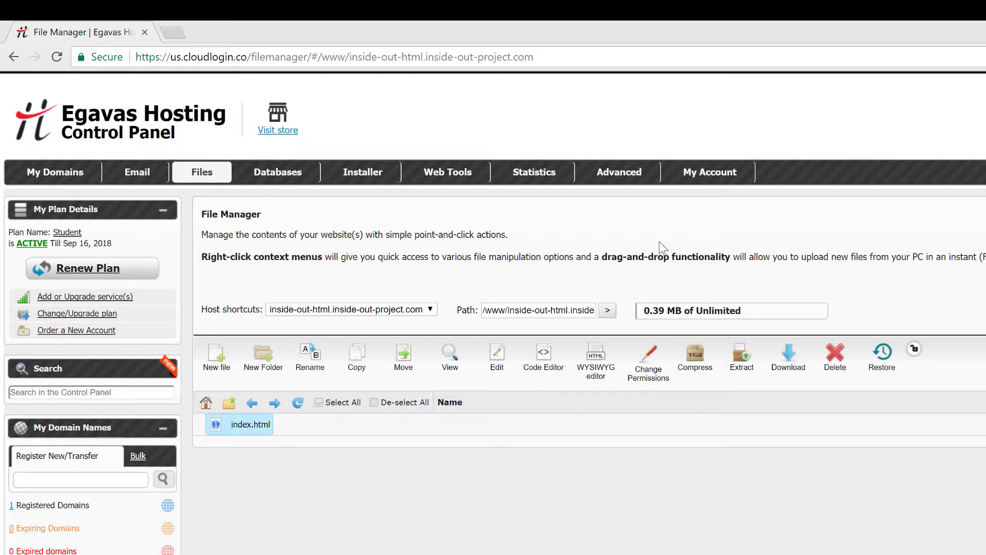
{"action": "mouse_move", "coordinate": [606, 257]}
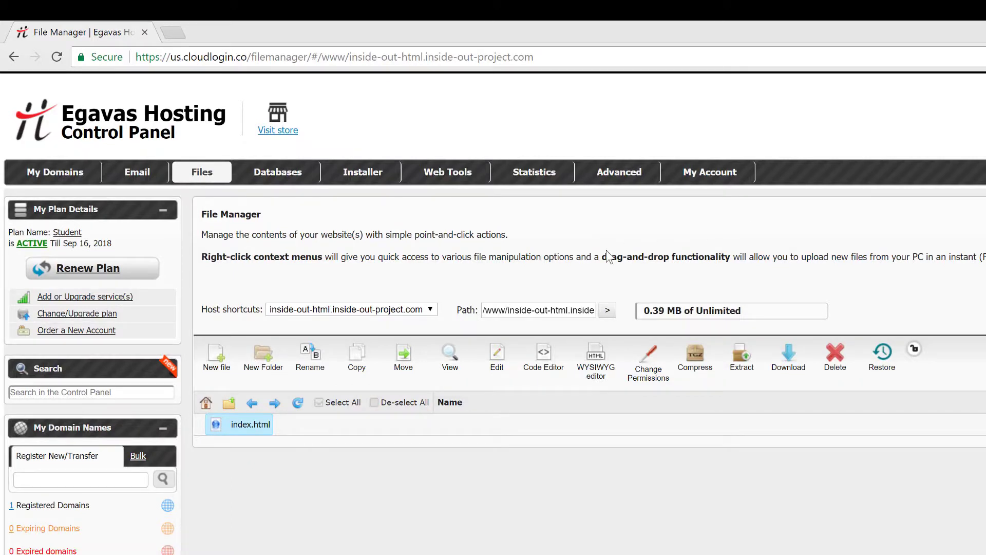